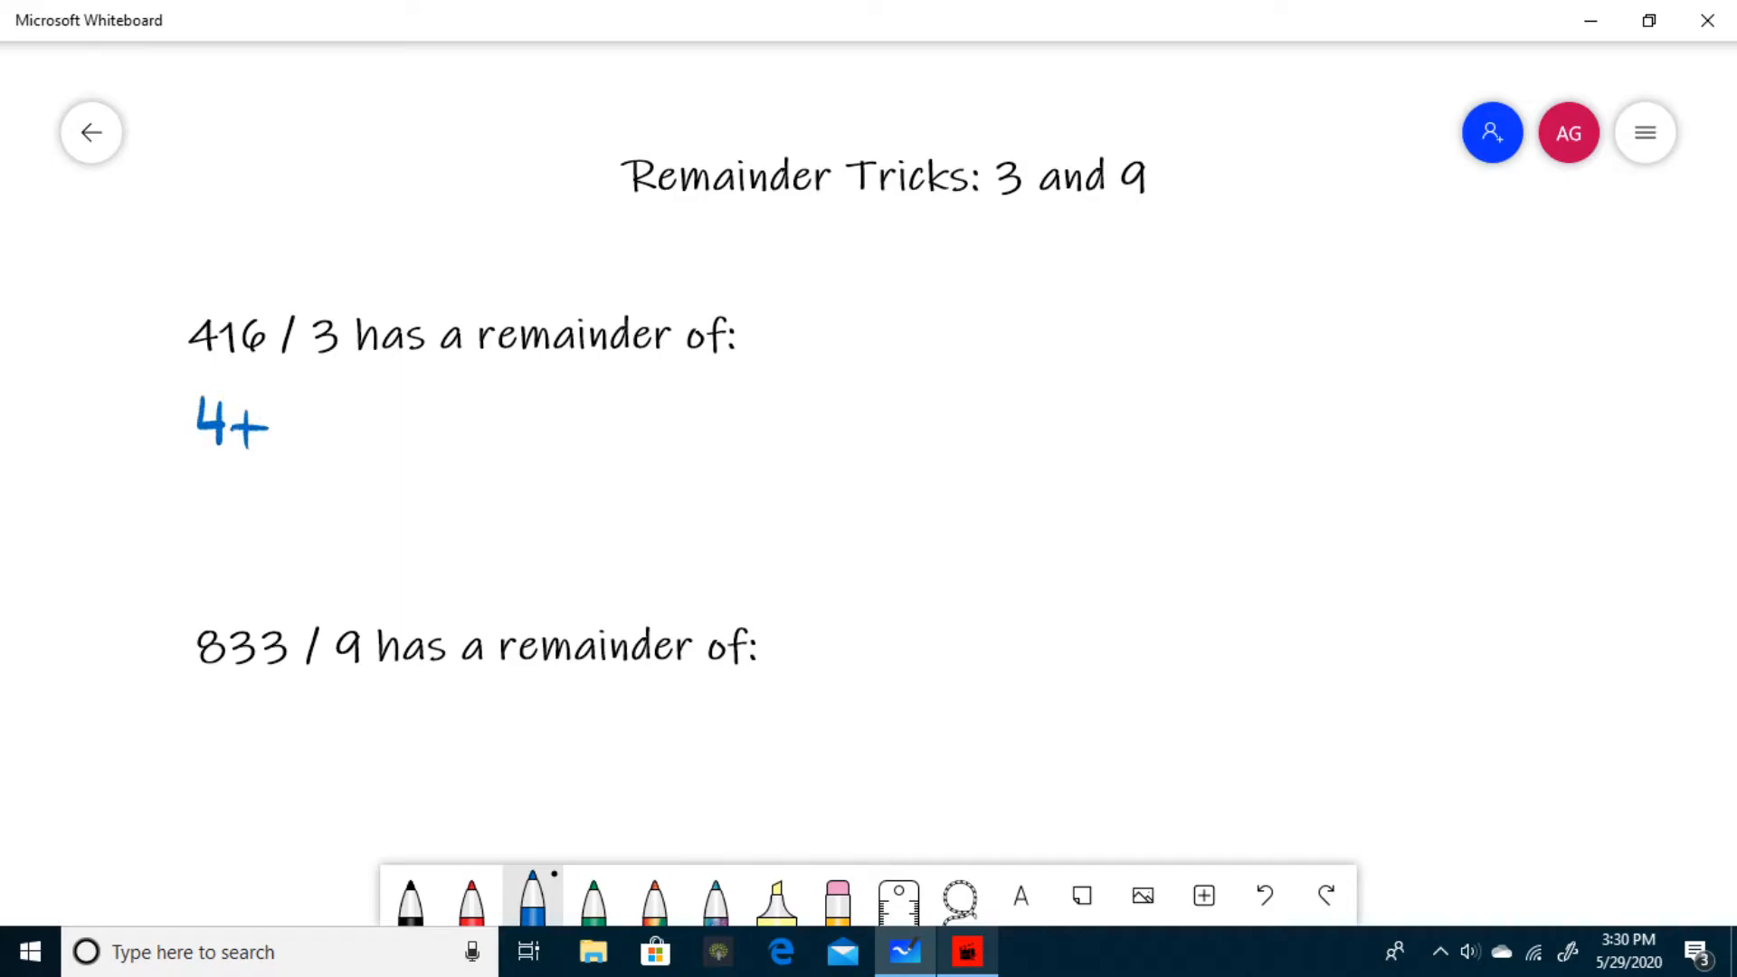
# Handwrite 4+1=5 and then 5+6=11 in blue under '416 / 3 has a remainder of:'.
pyautogui.moveTo(271, 426); pyautogui.dragTo(388, 420)
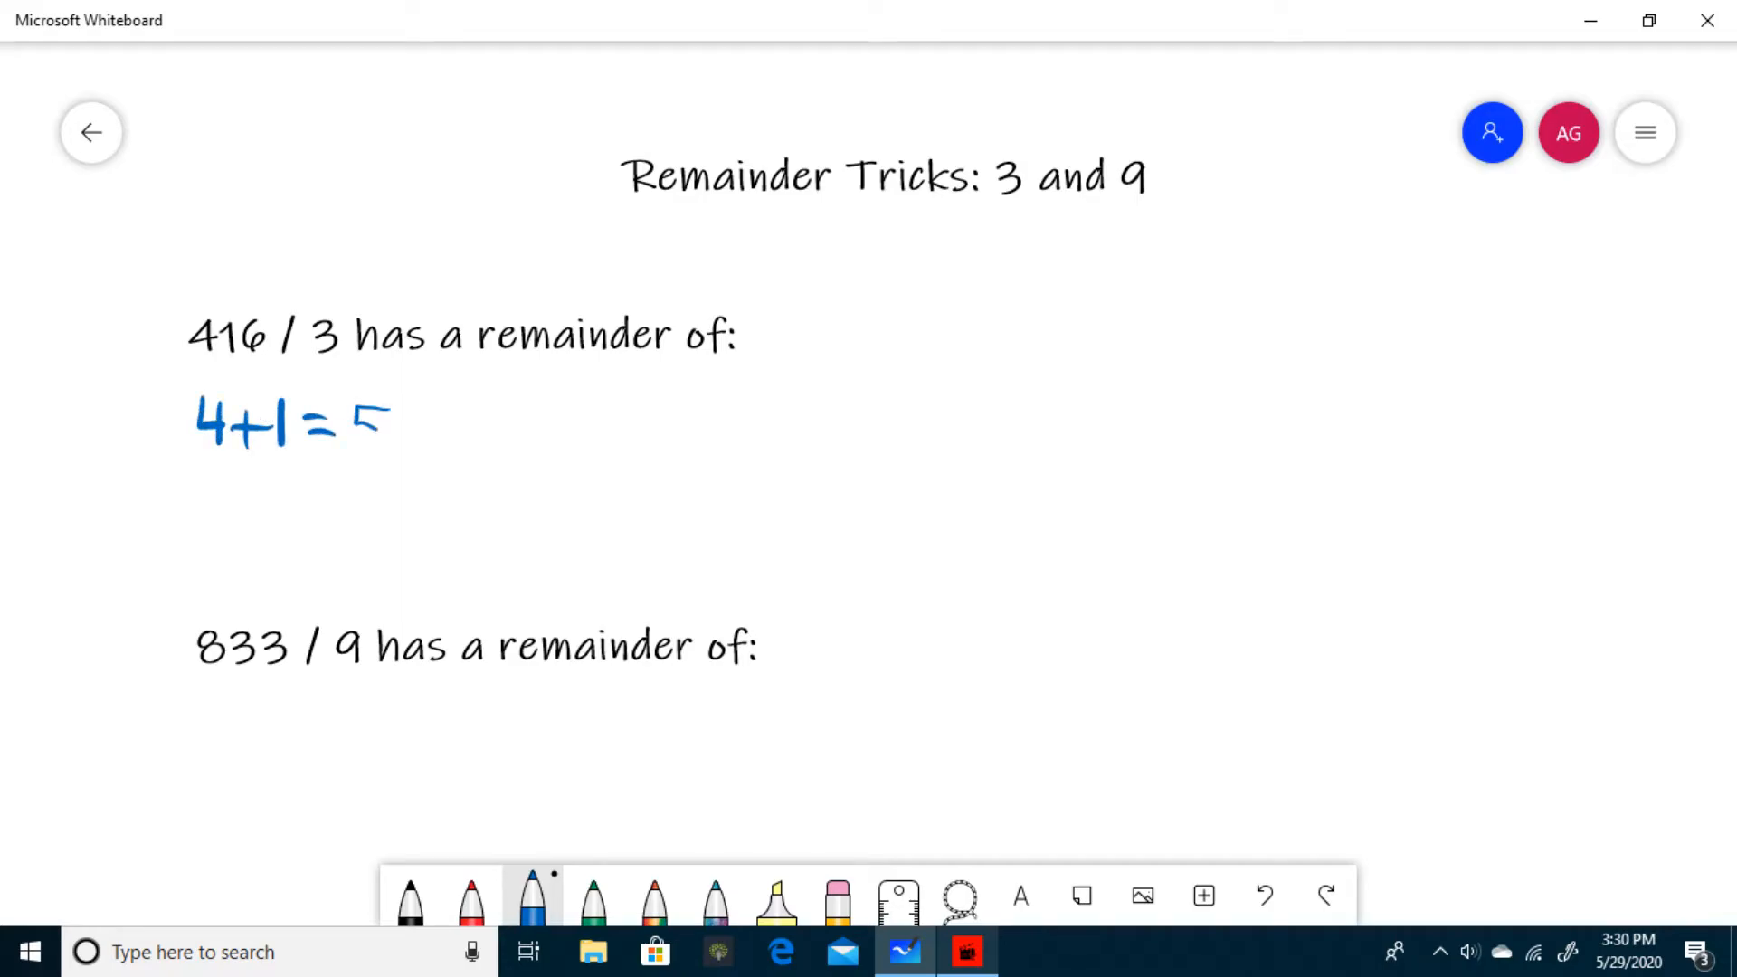
pyautogui.moveTo(216, 498); pyautogui.dragTo(293, 476)
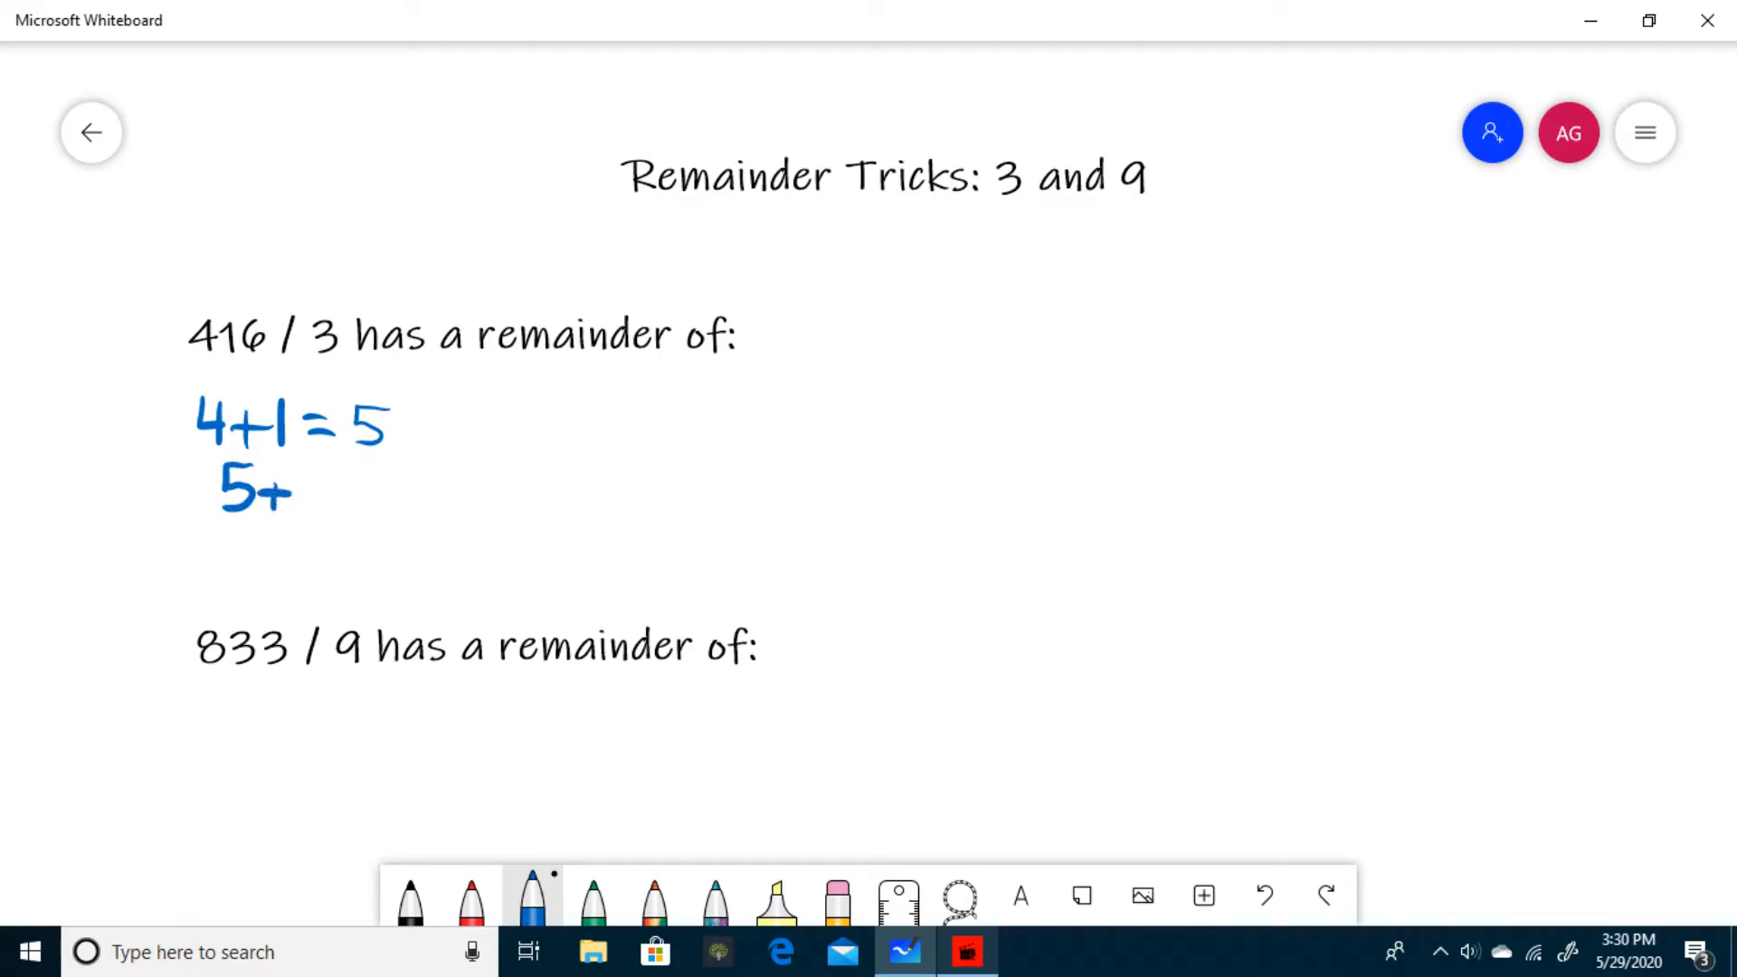
pyautogui.moveTo(288, 487); pyautogui.dragTo(415, 488)
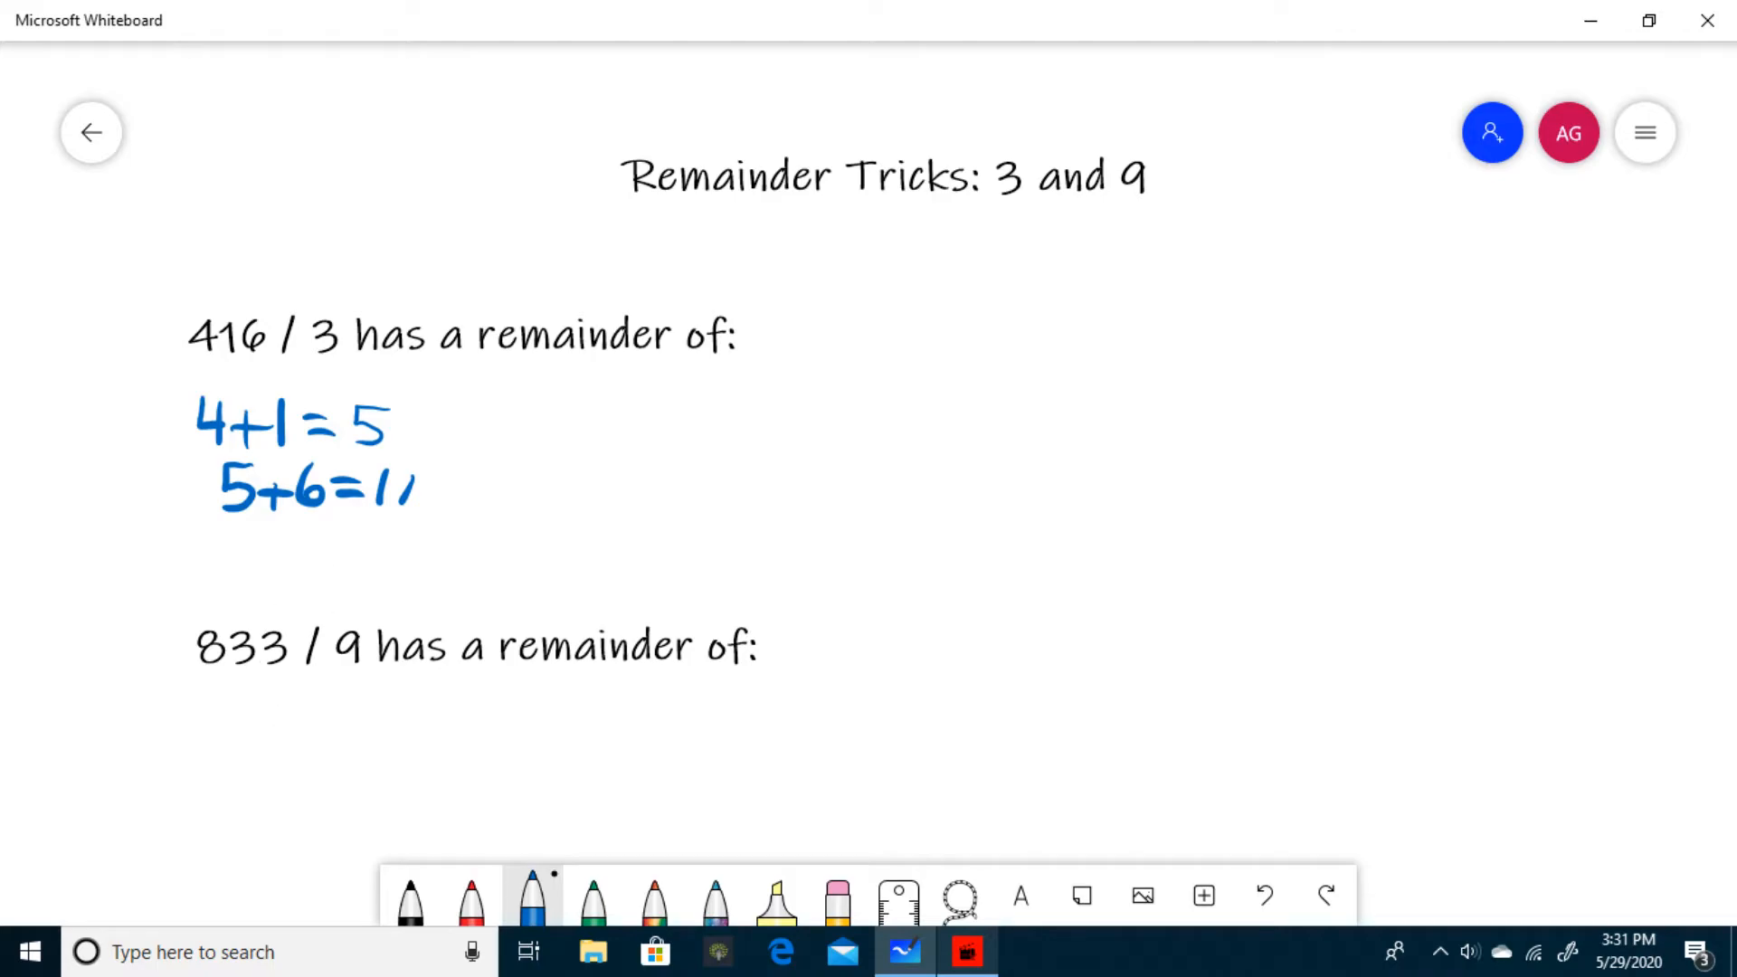
# Handwrite '3 r. 2' beside the digit sums, underlining the 2.
pyautogui.moveTo(587, 399); pyautogui.dragTo(665, 449)
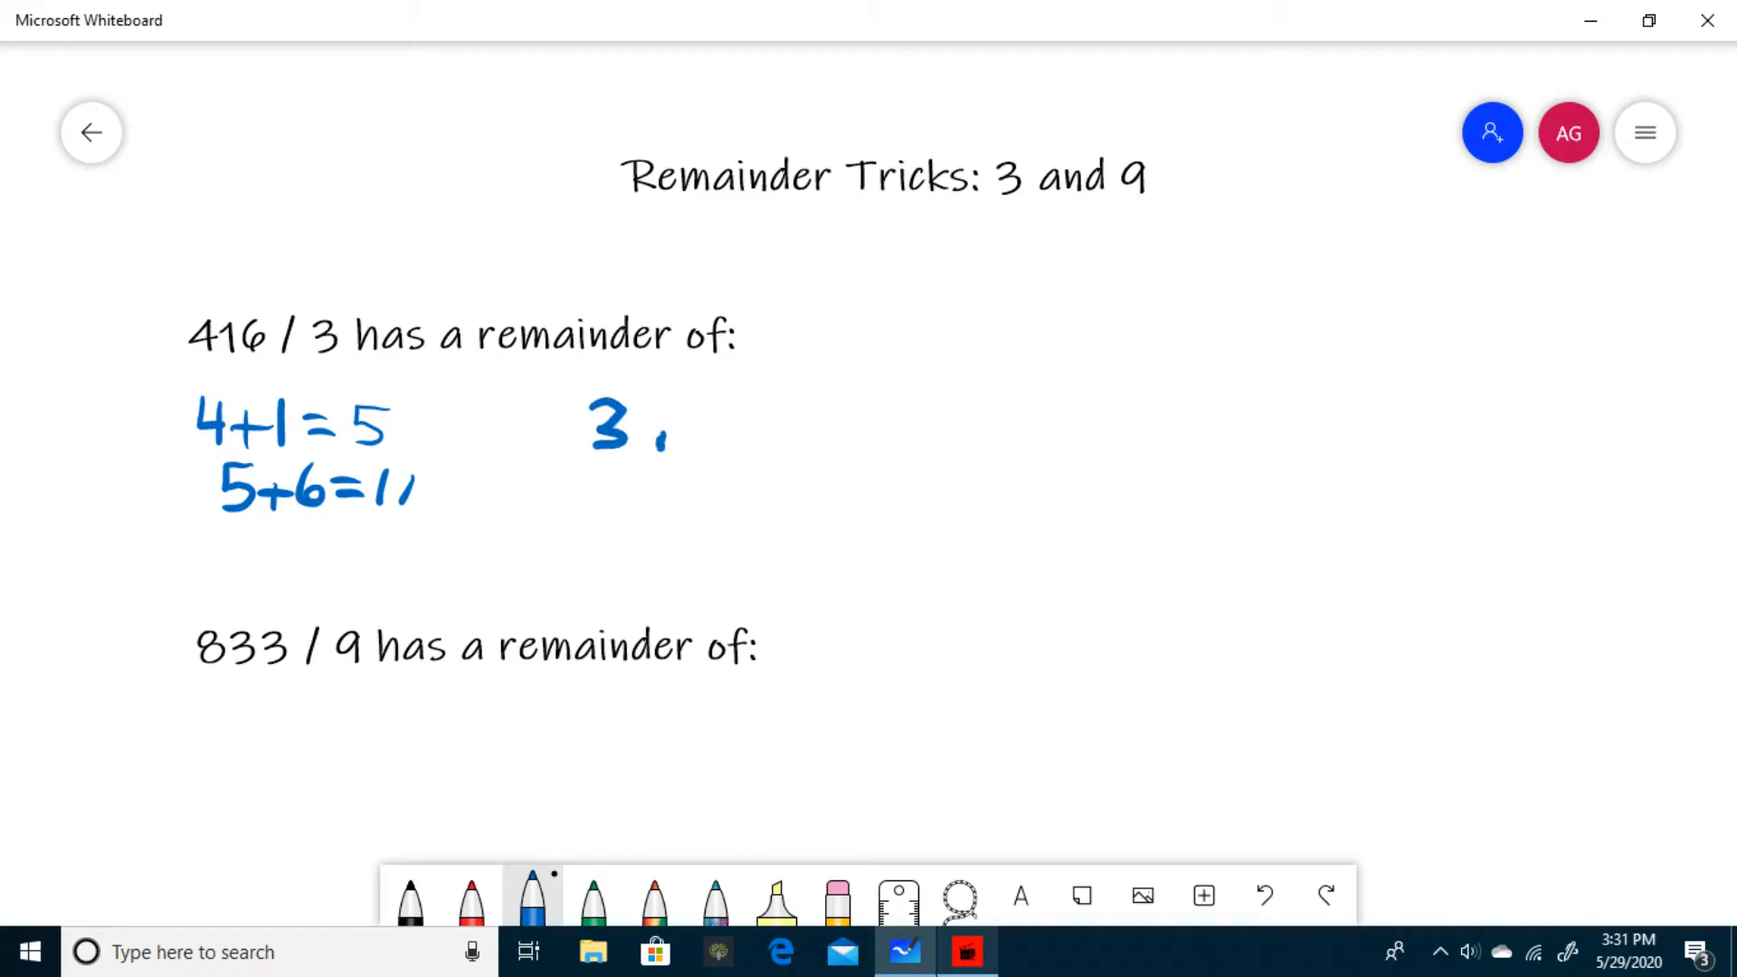
pyautogui.moveTo(665, 438); pyautogui.dragTo(759, 432)
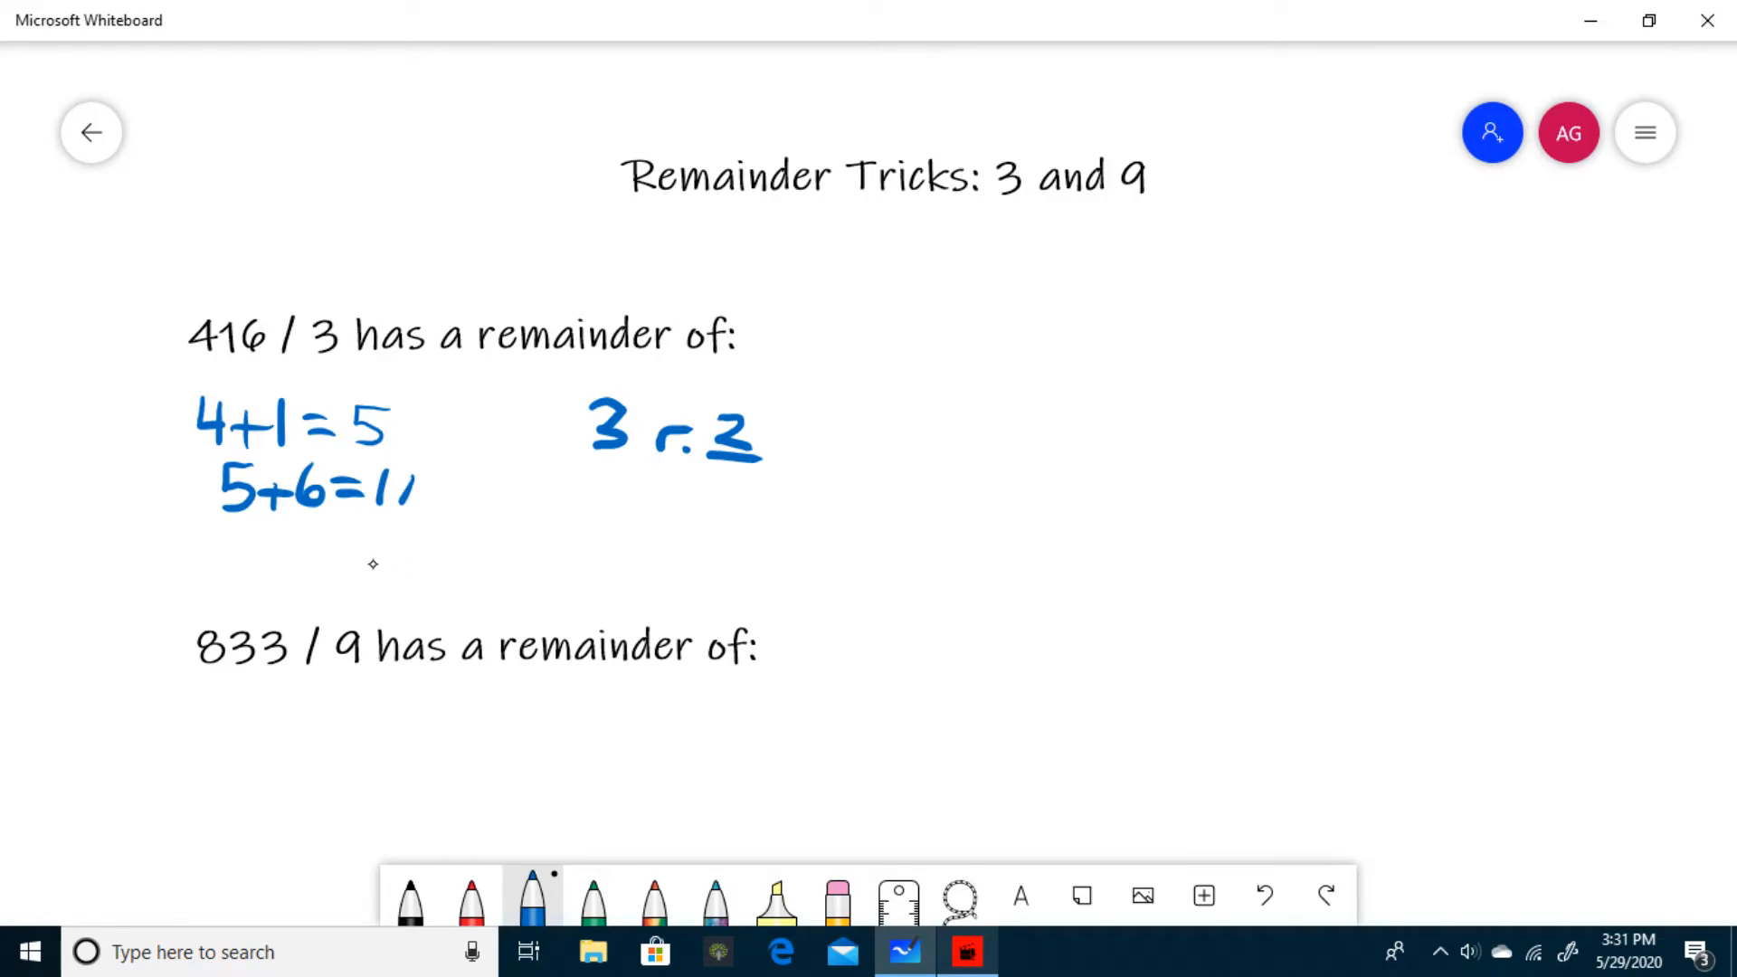
# Handwrite 1+1=2 below 5+6=11 and underline the 2.
pyautogui.moveTo(337, 553); pyautogui.dragTo(385, 592)
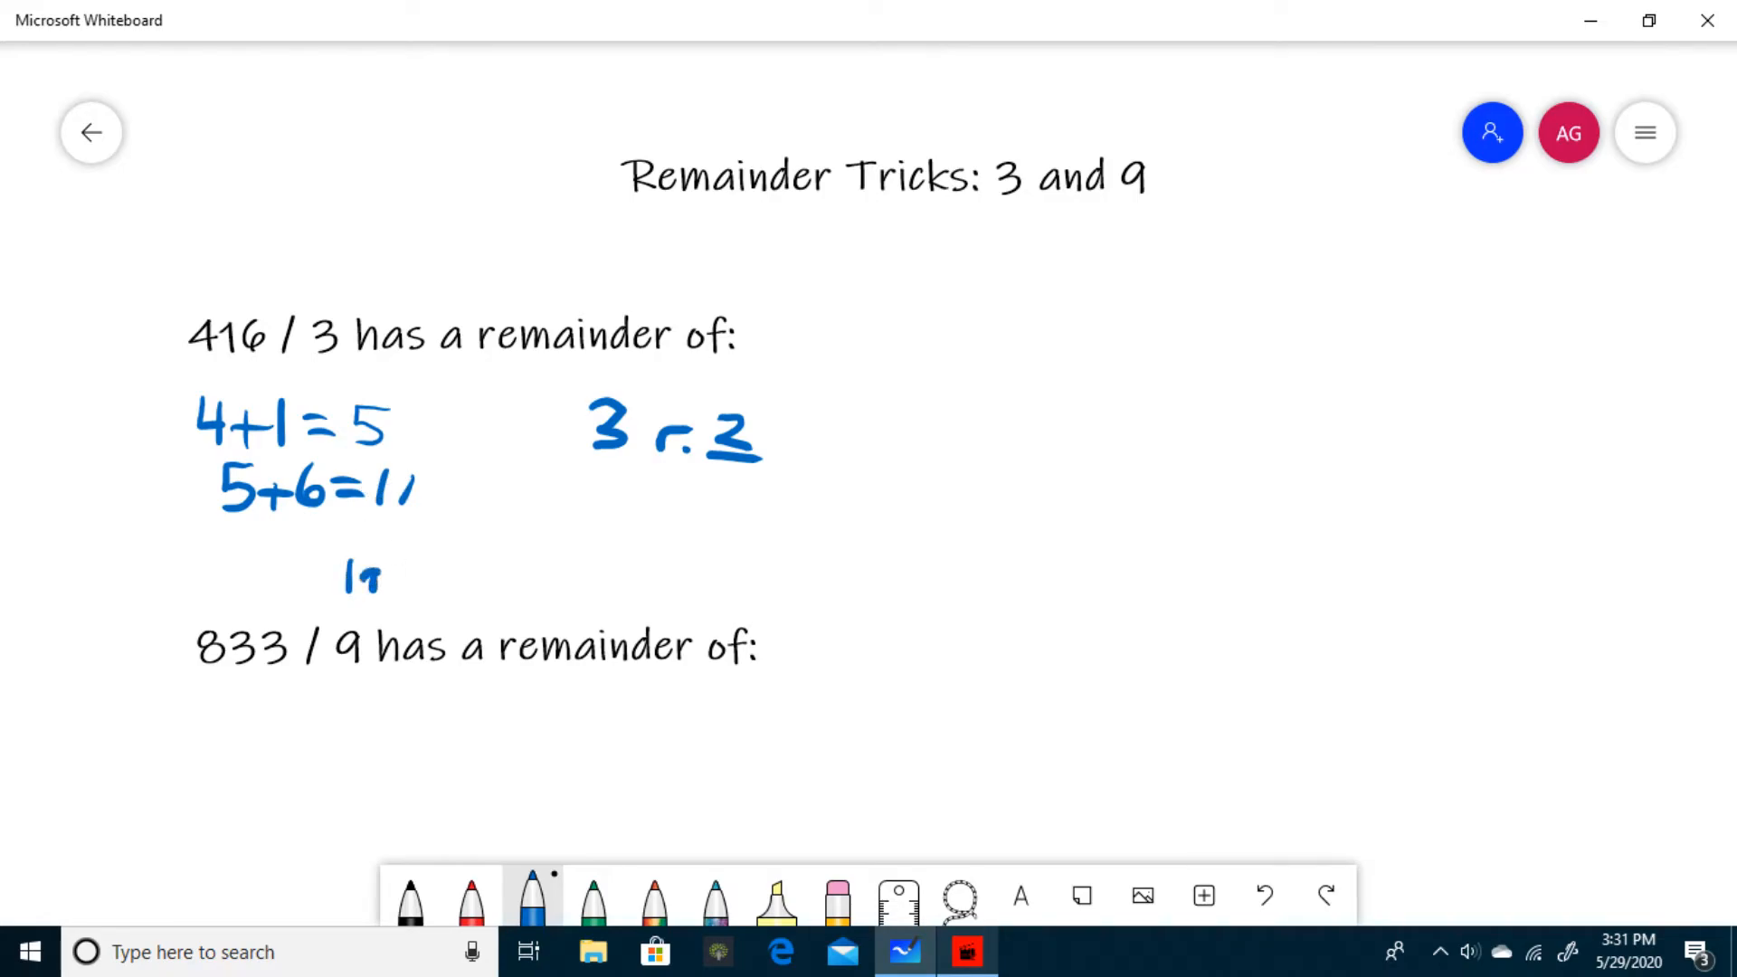
pyautogui.moveTo(344, 577); pyautogui.dragTo(454, 576)
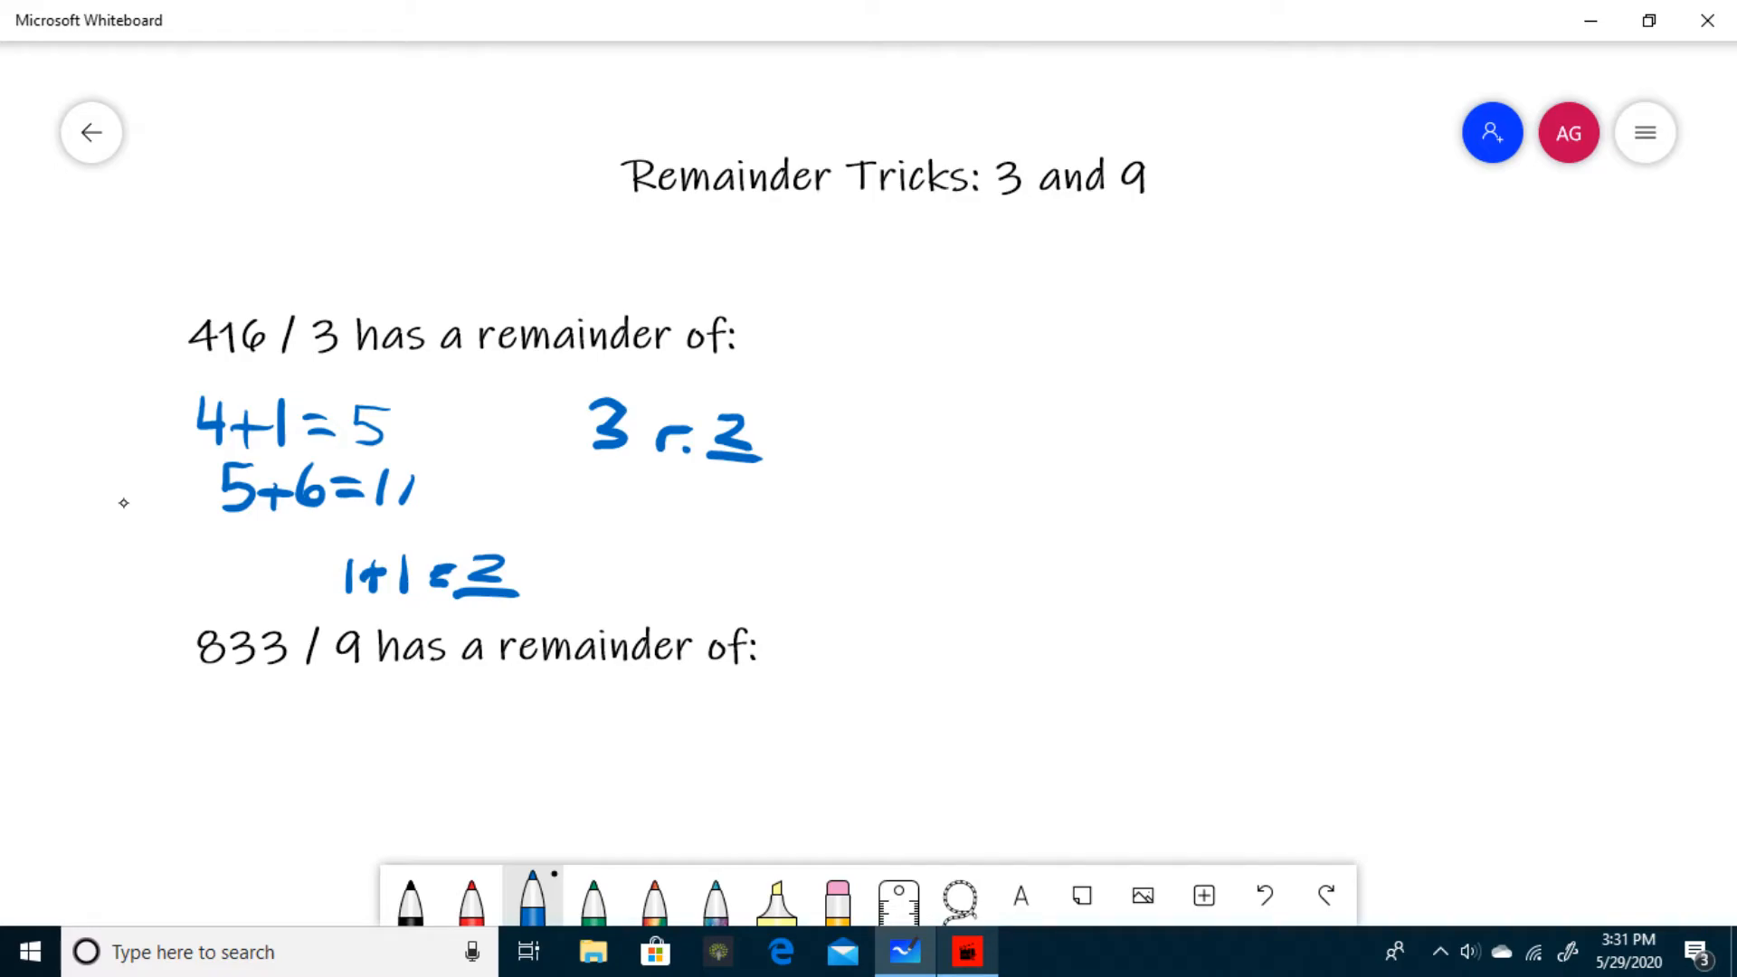
pyautogui.moveTo(221, 701)
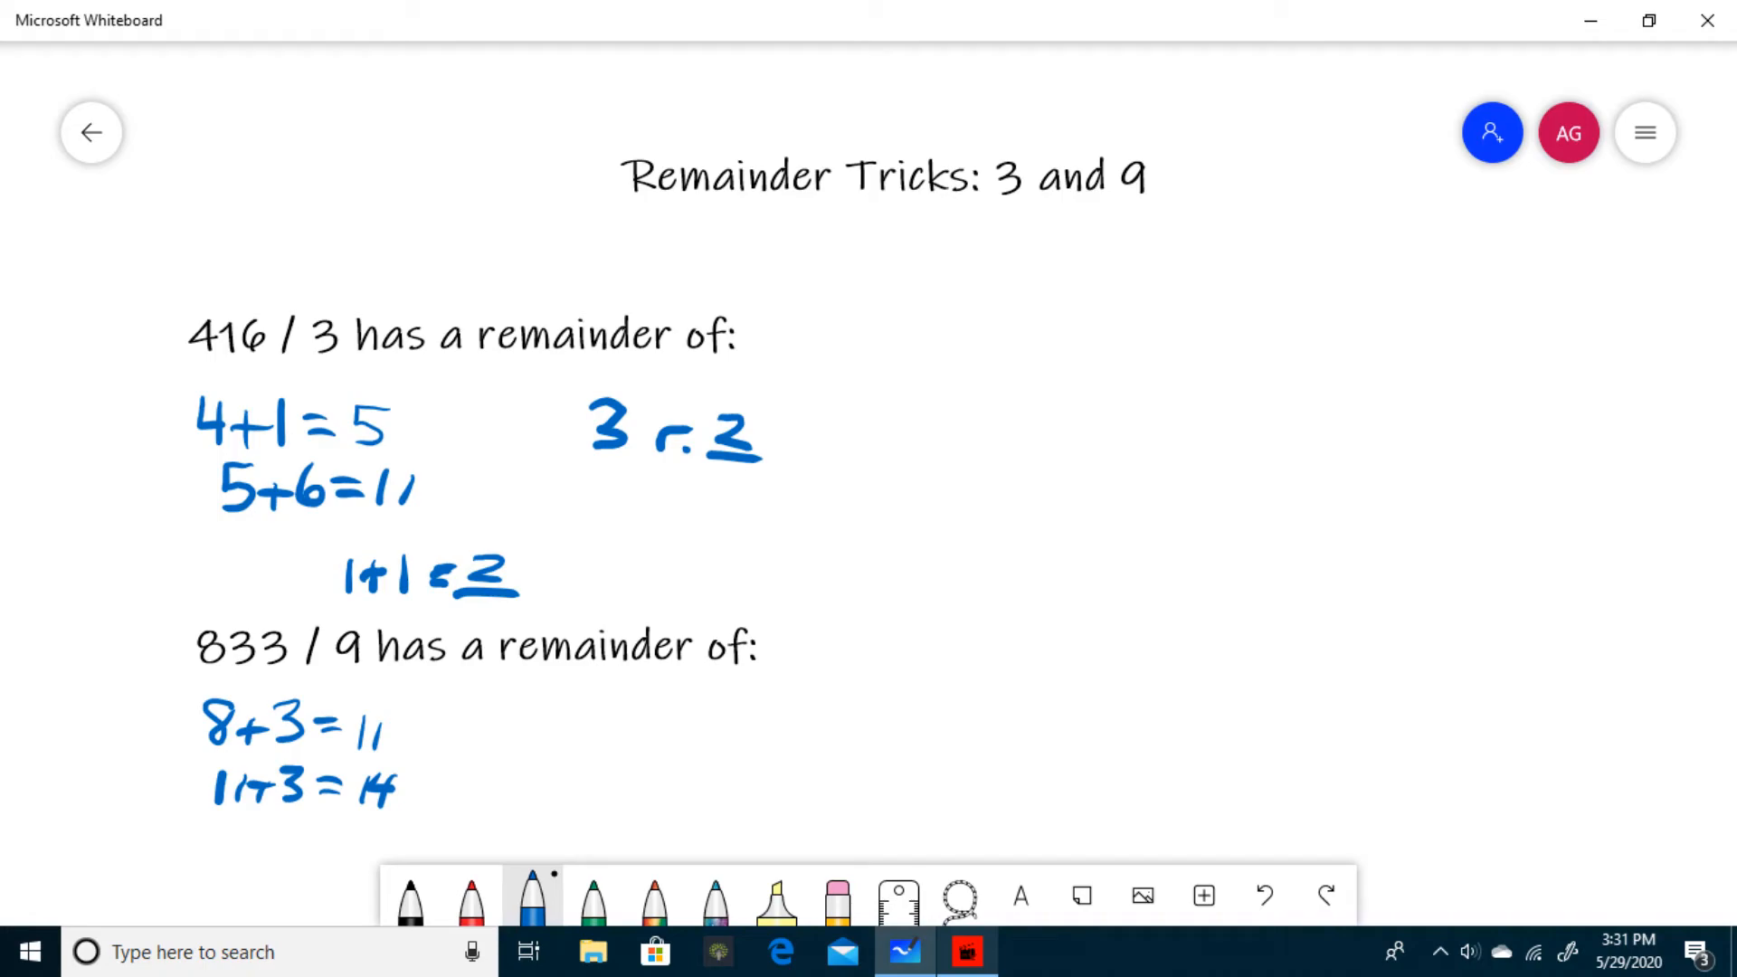
# Handwrite '1 r. 5' beside the 833 / 9 workings, then start 1+4= further right.
pyautogui.moveTo(631, 692); pyautogui.dragTo(670, 726)
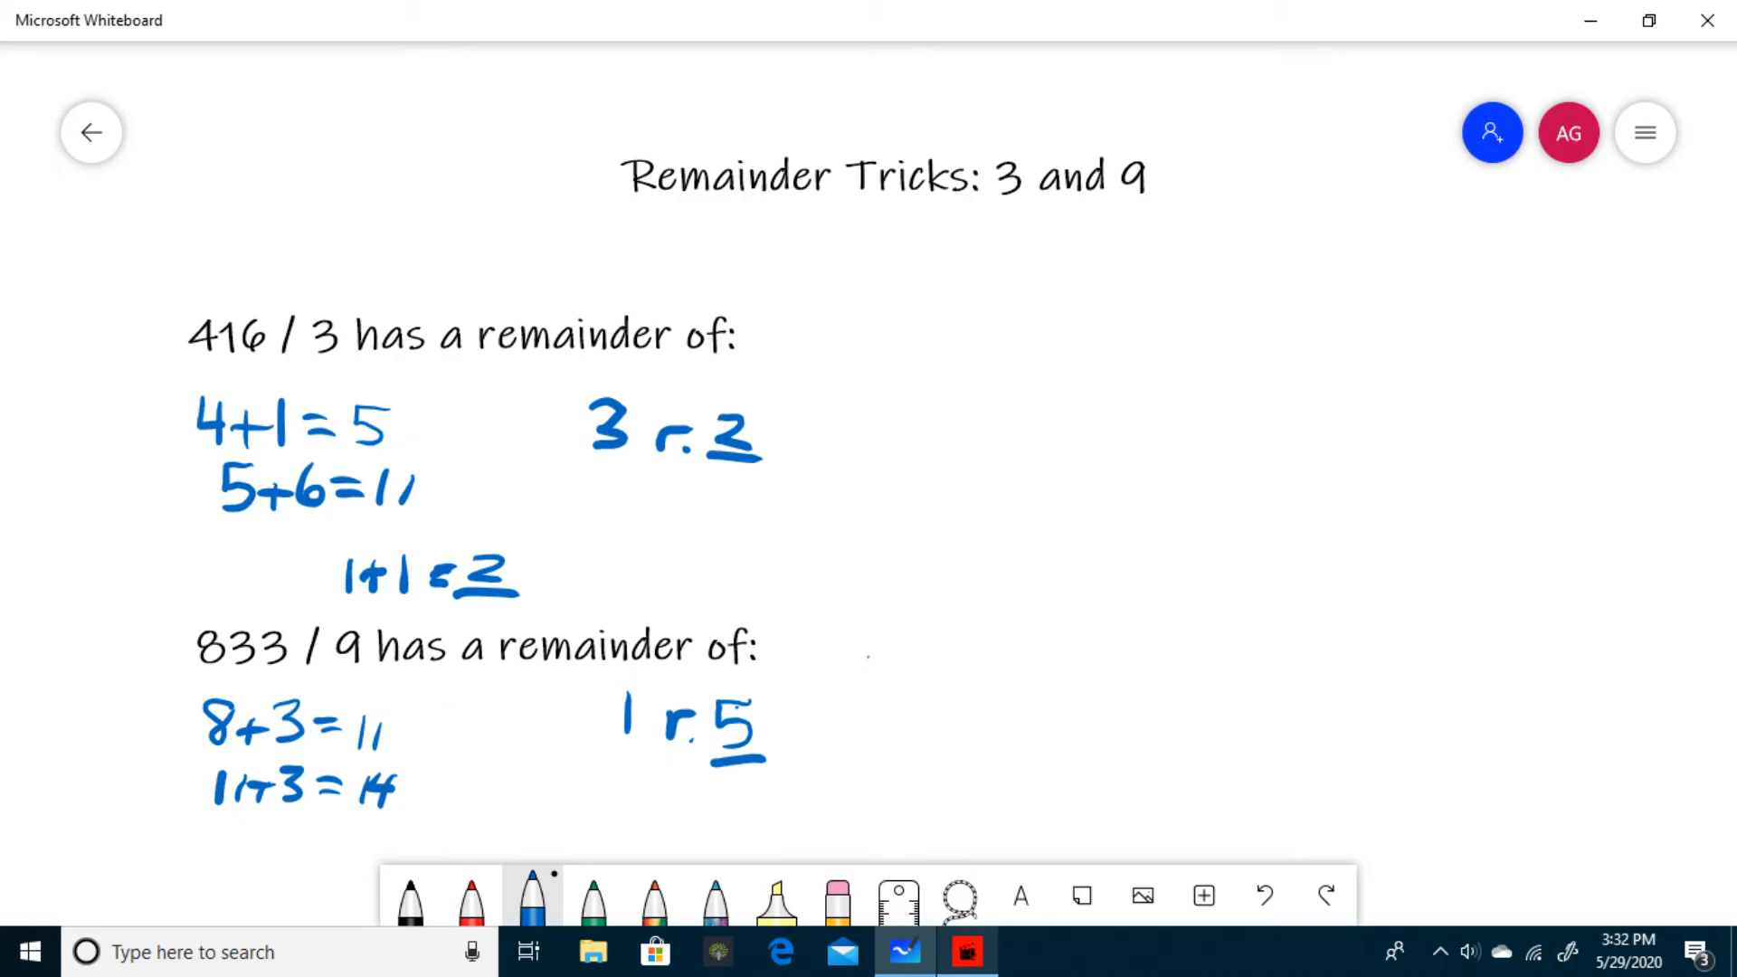
pyautogui.moveTo(859, 681); pyautogui.dragTo(991, 681)
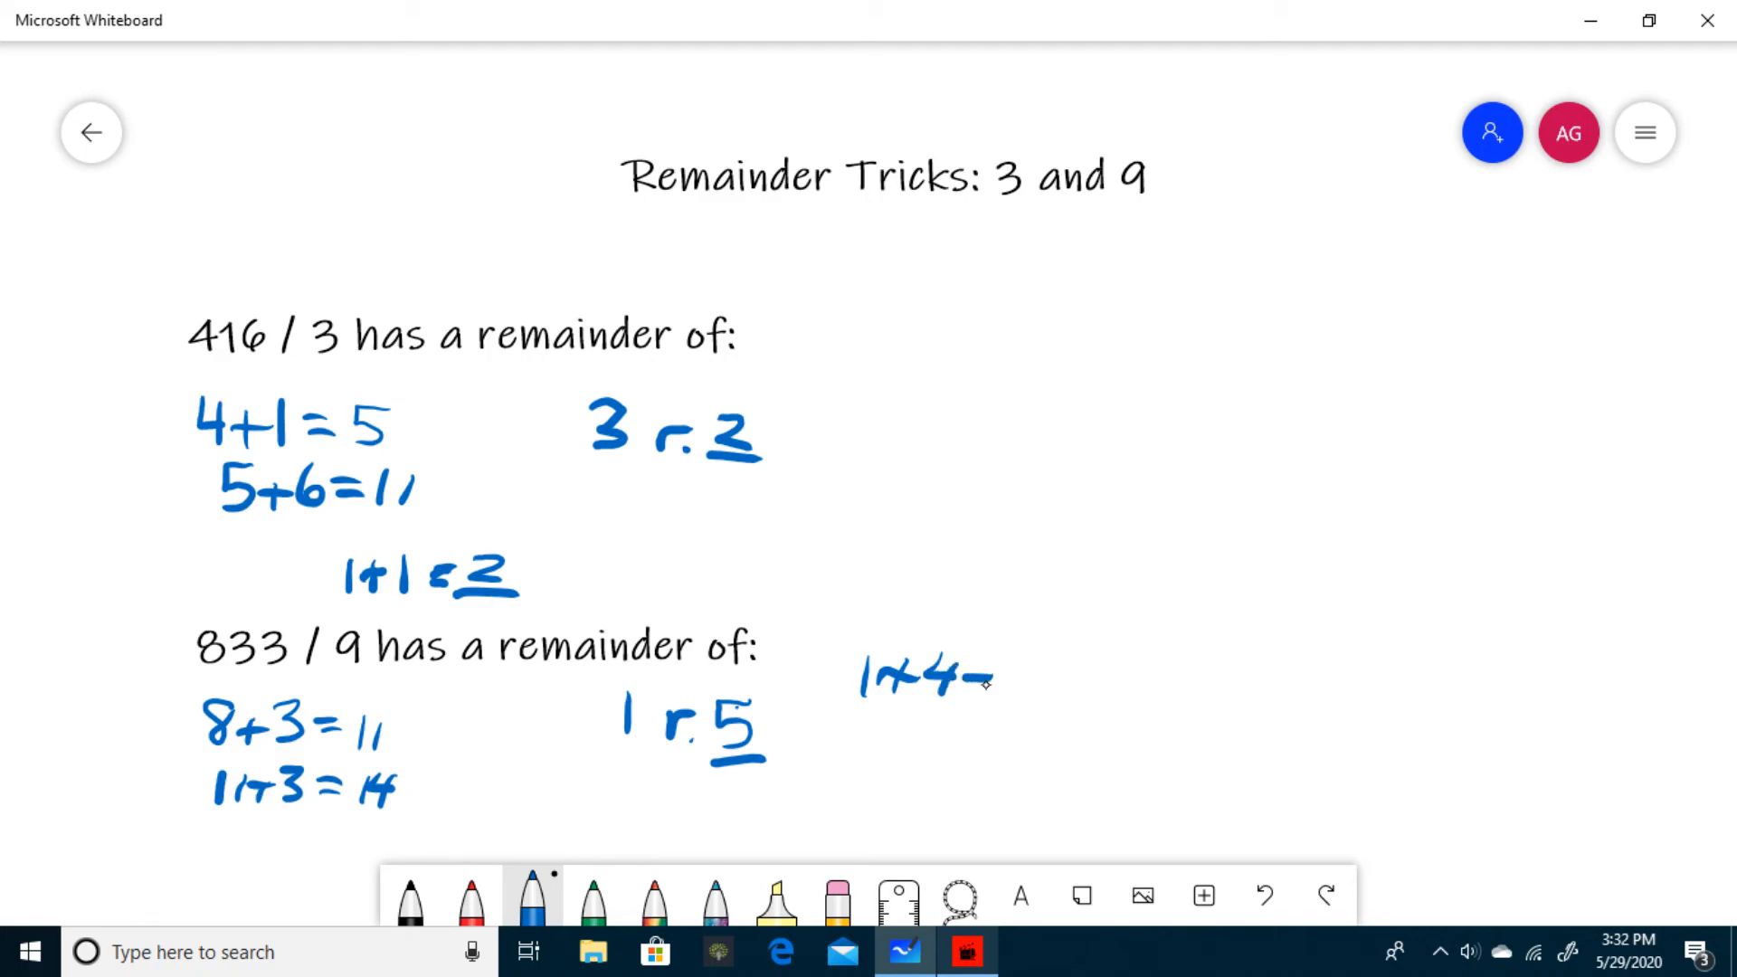